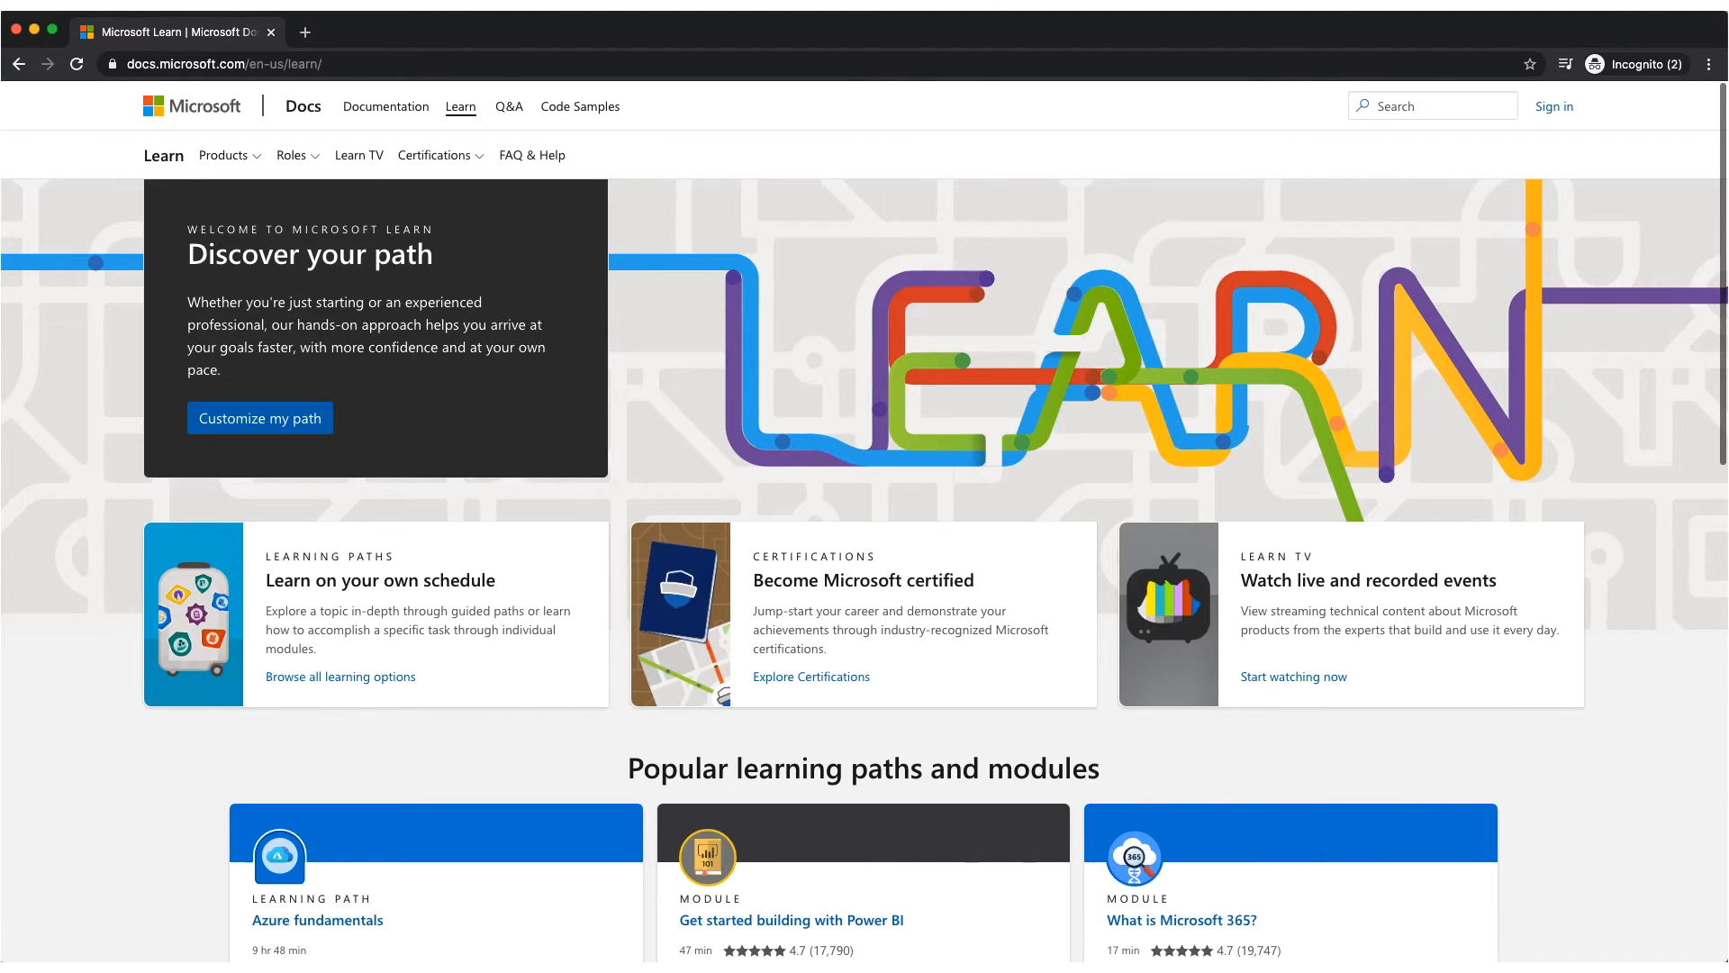
Step: Reach the Azure Virtual Training Day: Fundamentals event page and its Register Now form
click(434, 155)
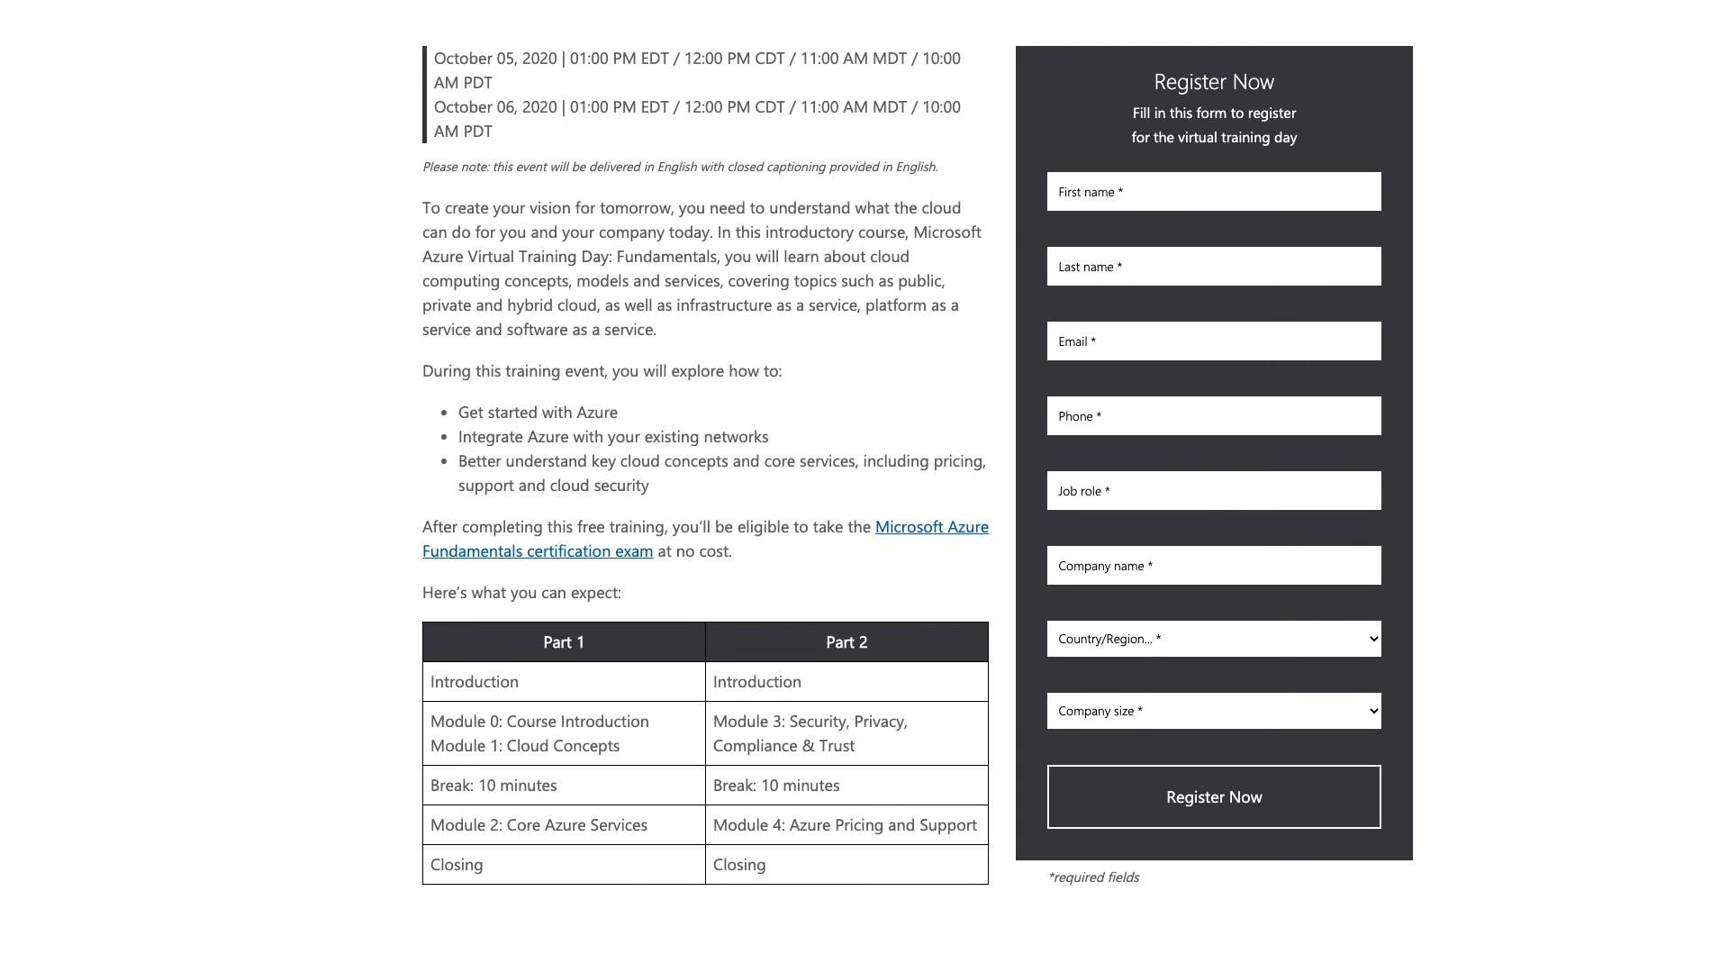
click(1212, 794)
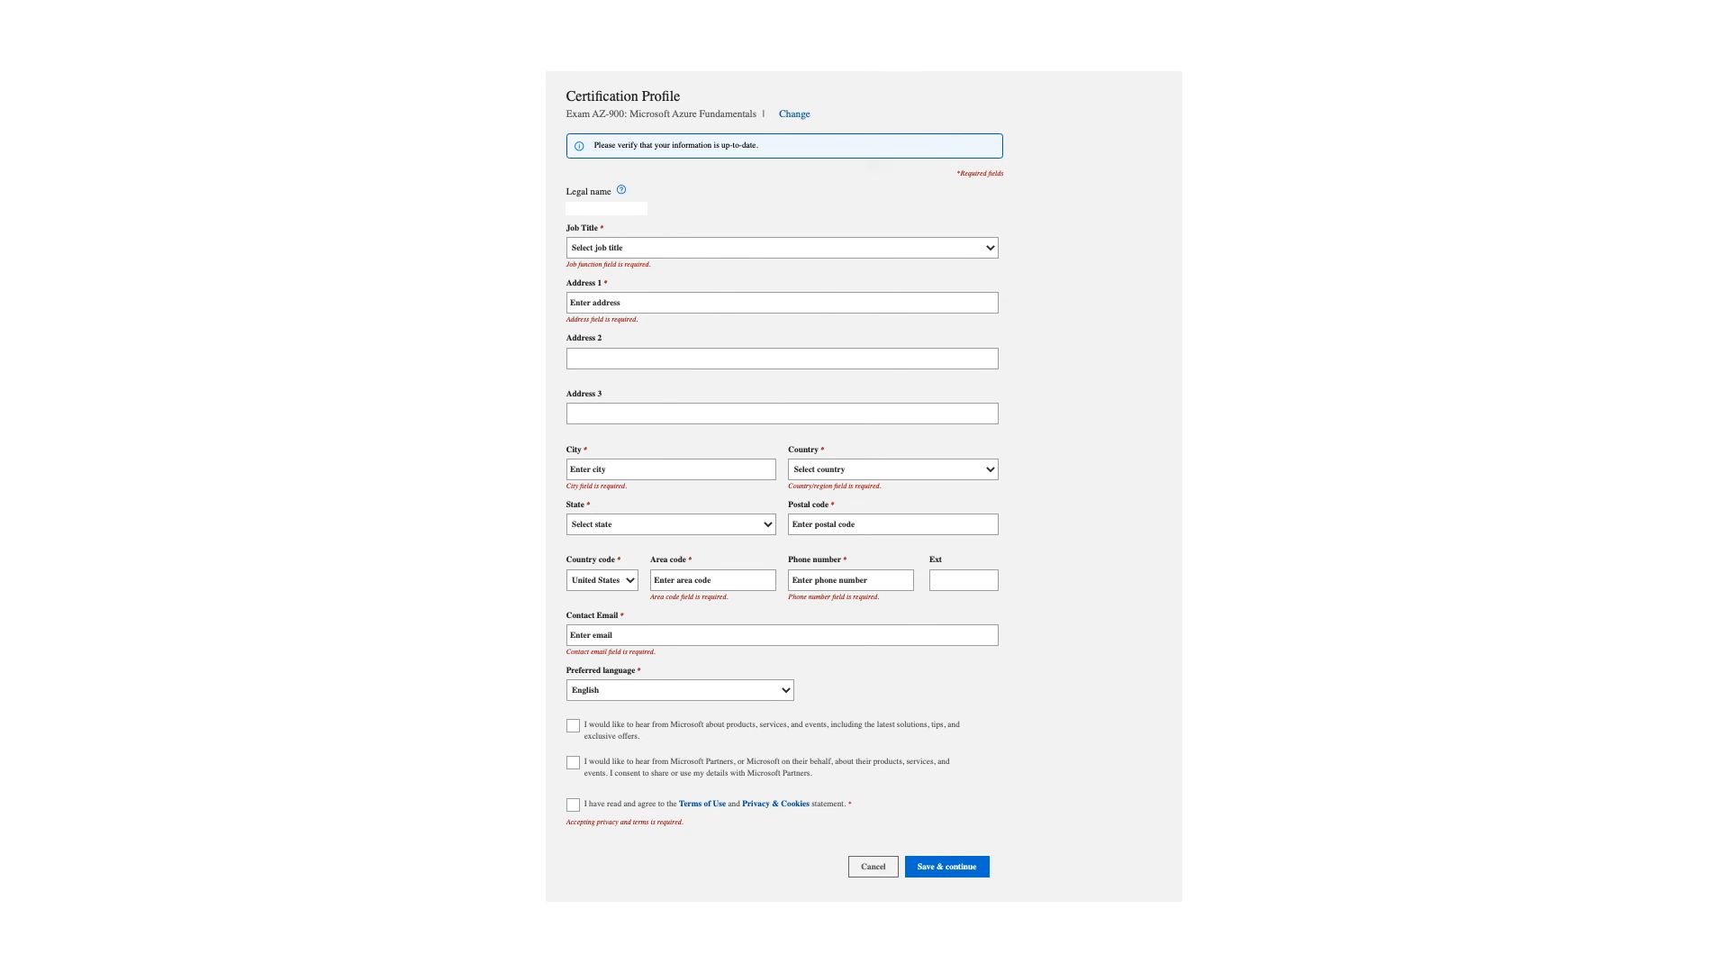
Step: Save the AZ-900 certification profile and continue to the Exam Discounts page with the 100% voucher
click(945, 867)
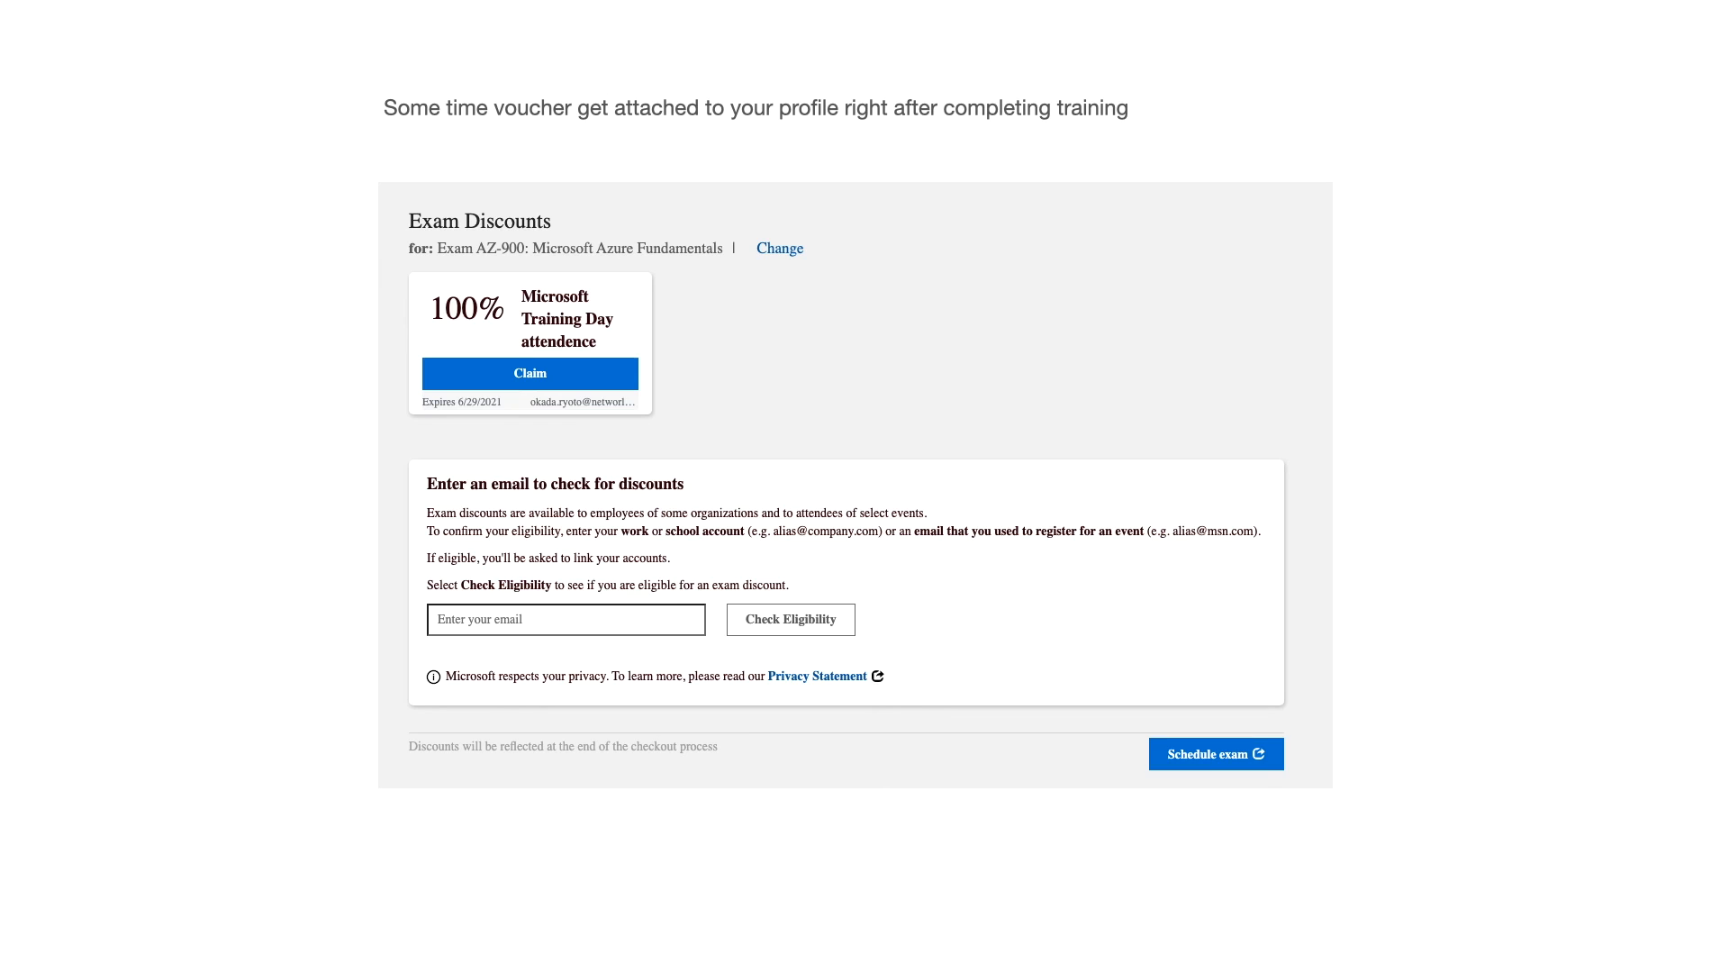